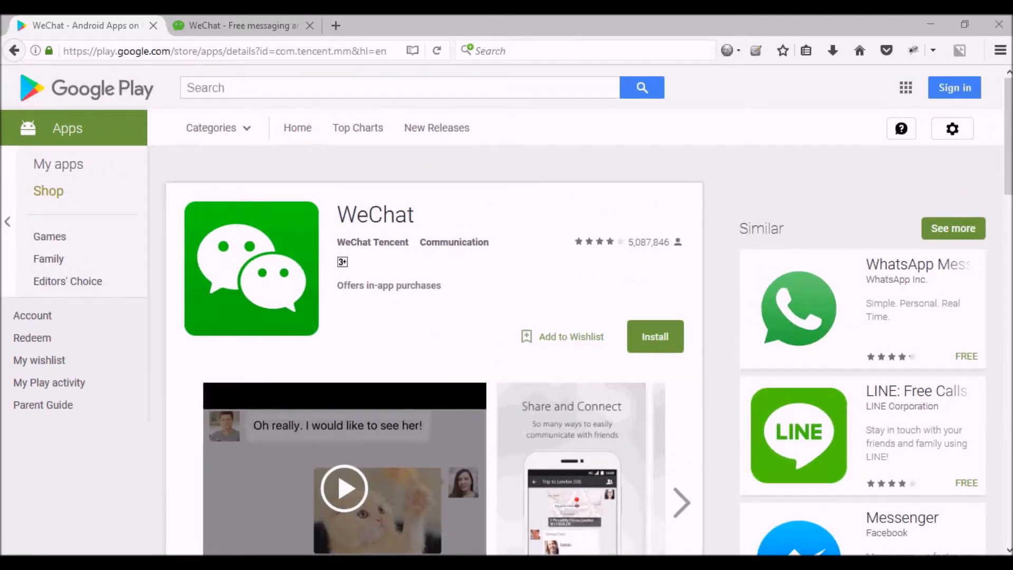
Step: Scroll WeChat's listing through Reviews and What's New to Additional Information
scroll(down, 3)
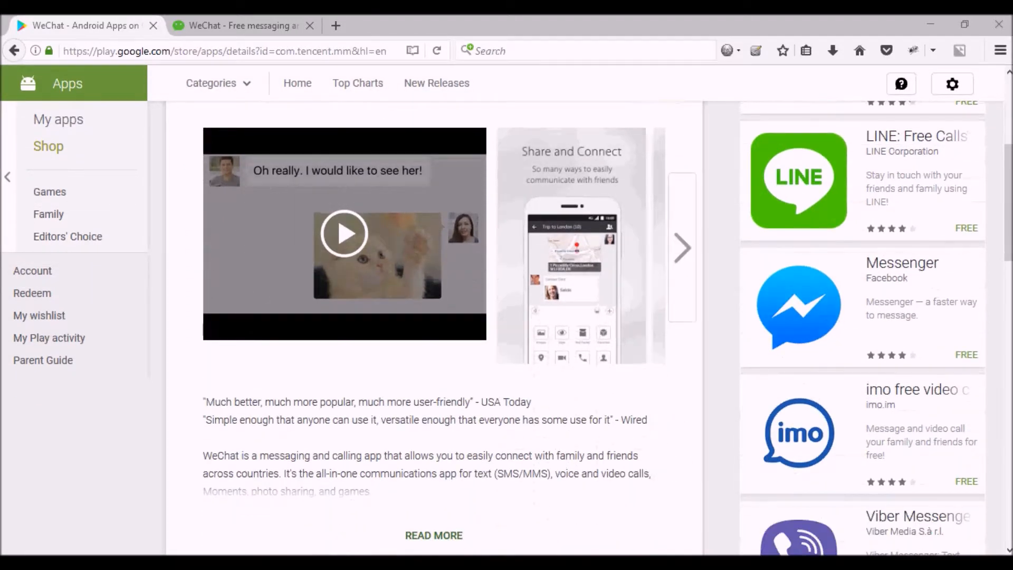
scroll(down, 3)
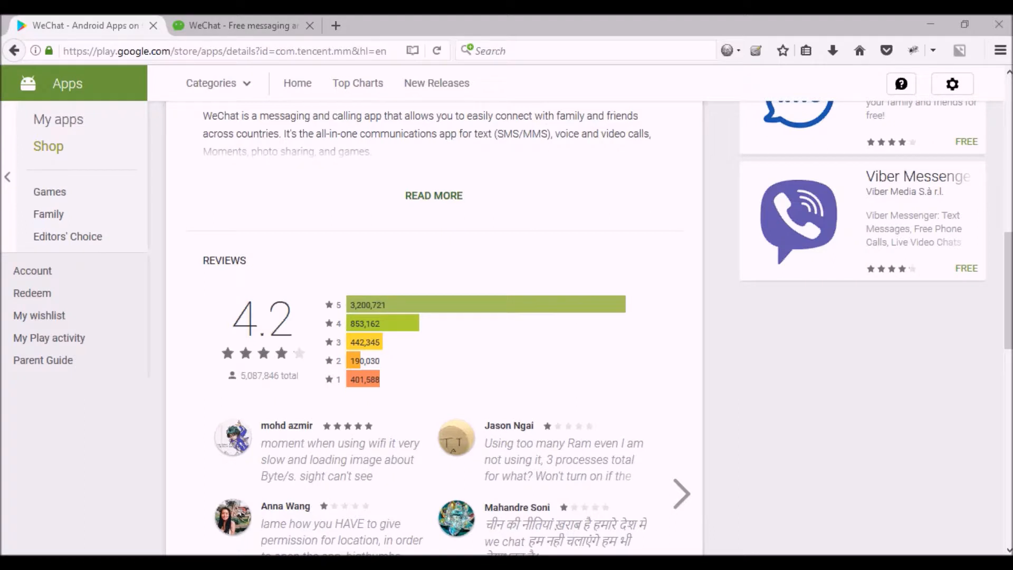
scroll(down, 3)
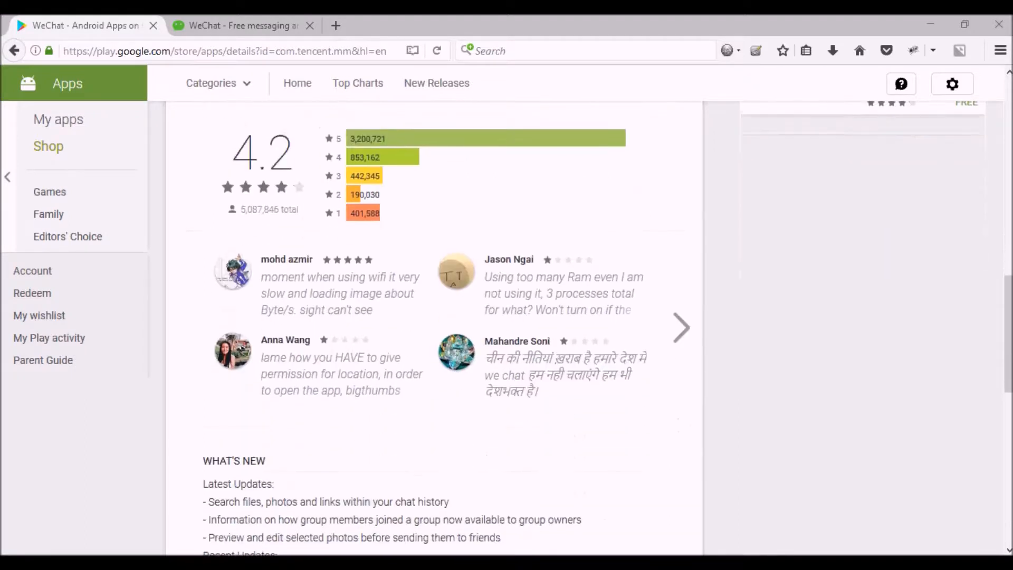
scroll(down, 3)
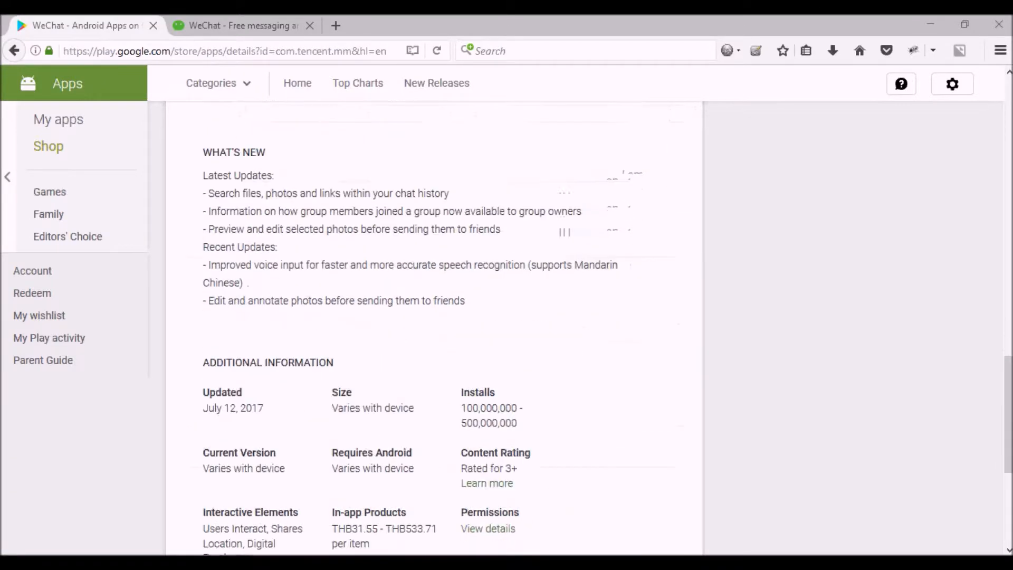
scroll(down, 3)
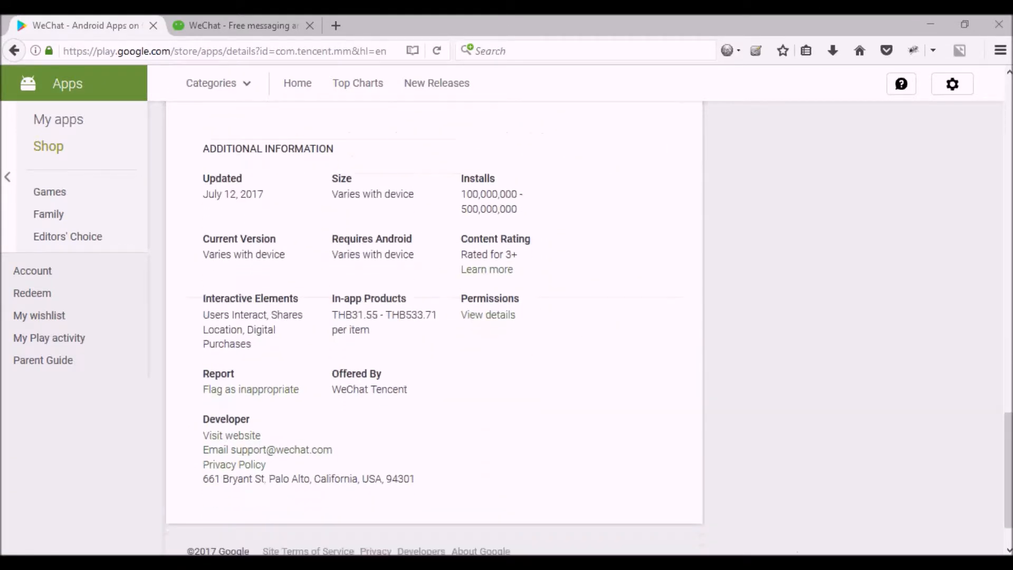
scroll(down, 3)
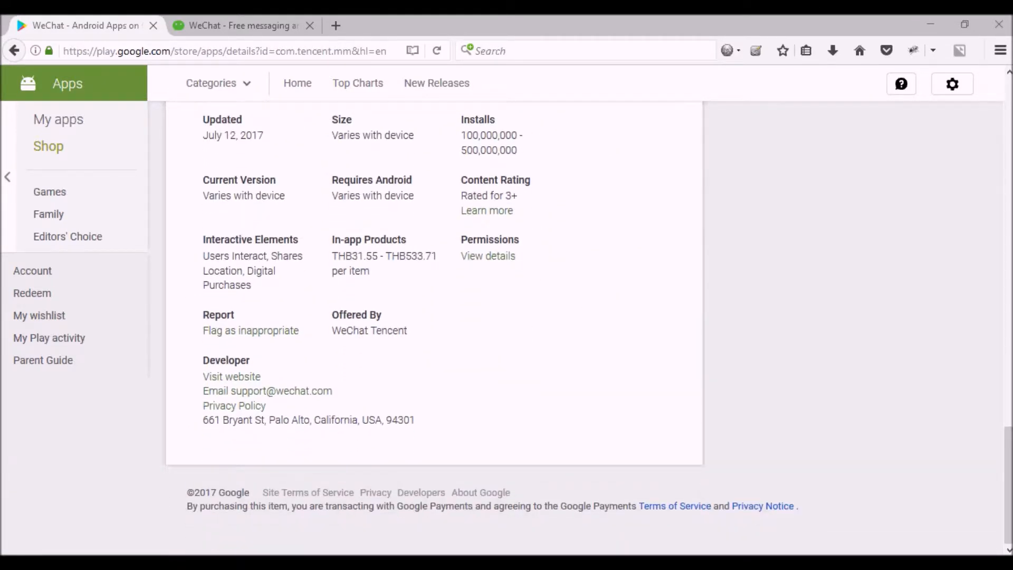
scroll(up, 3)
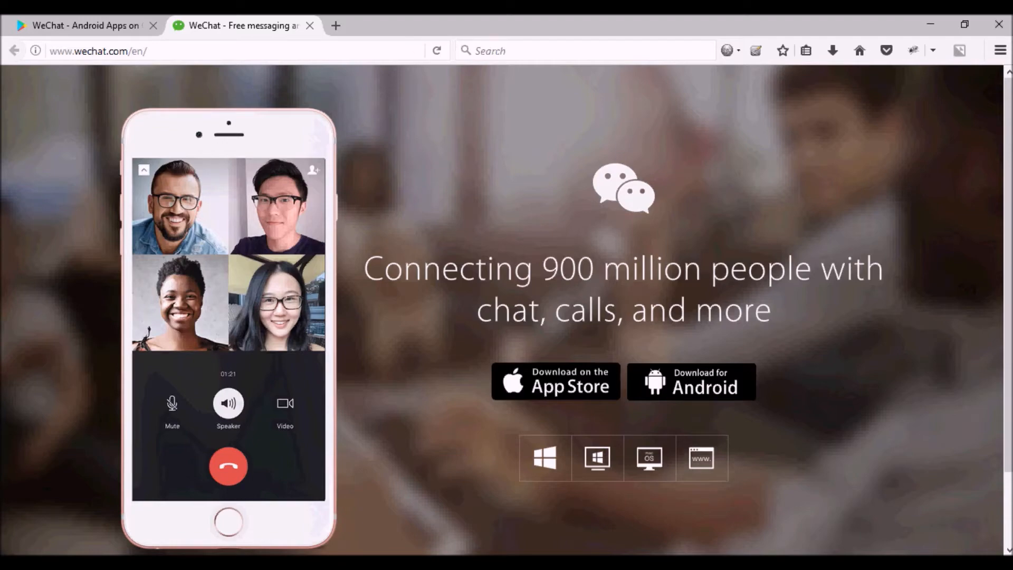
scroll(down, 3)
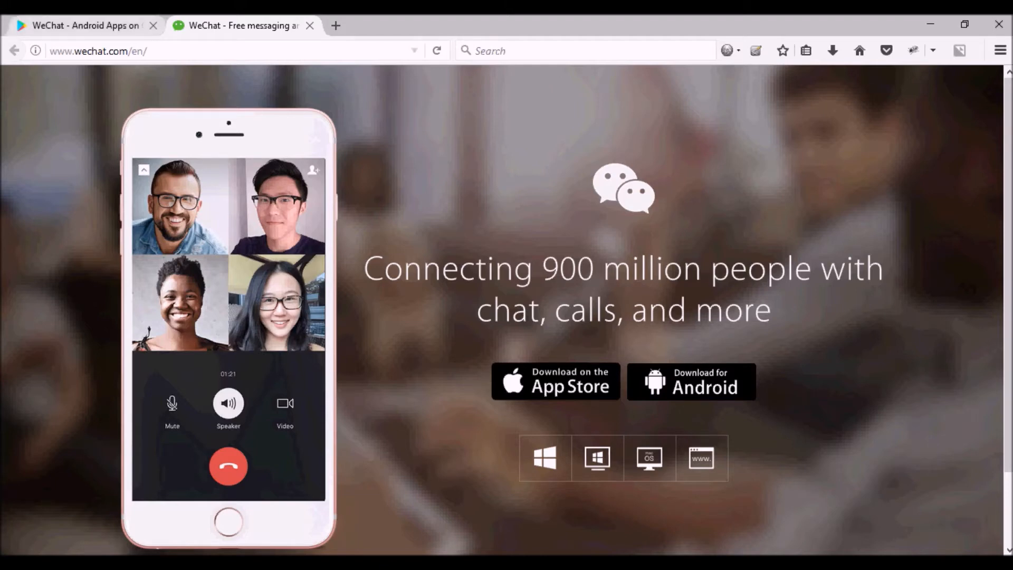
Step: Switch back to the 'WeChat - Android Apps on Google Play' tab
click(79, 25)
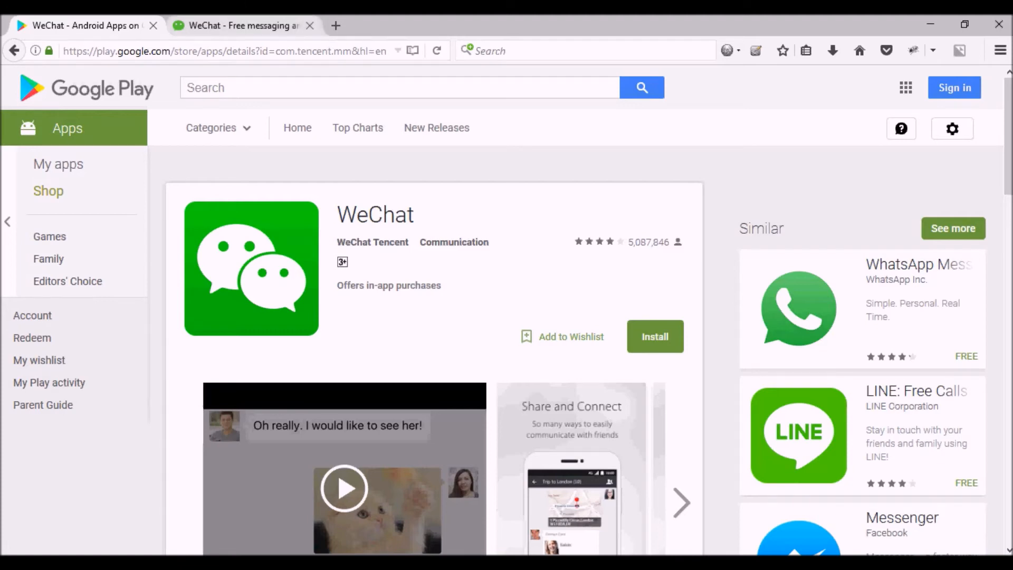
mouse_move(237, 25)
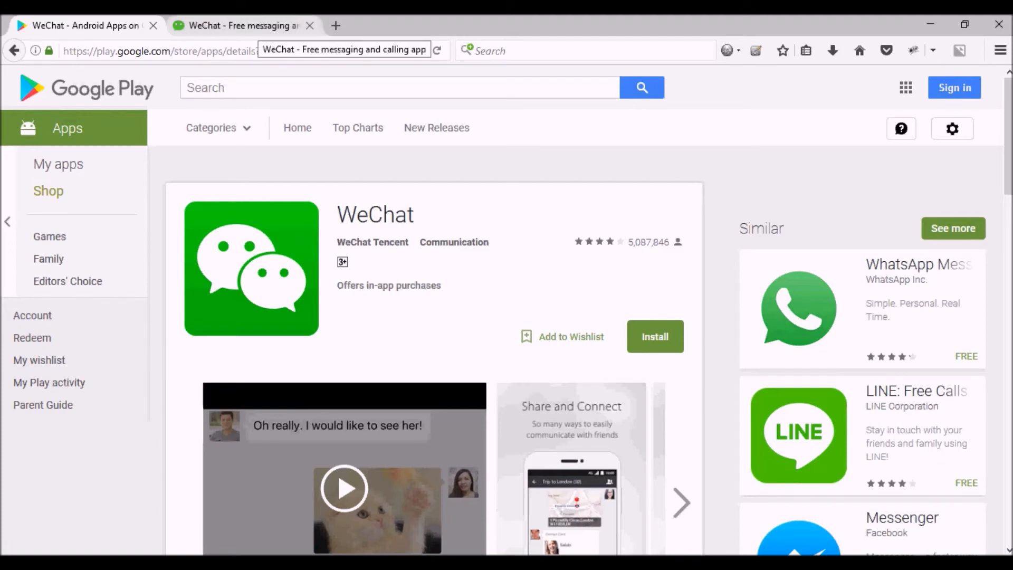